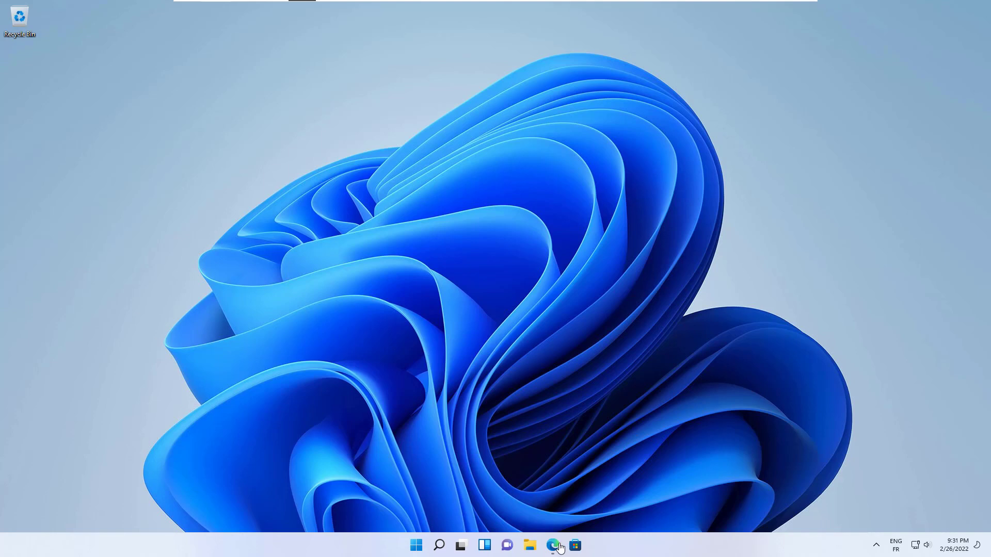
# Step: Search Bing in Edge for 'windows admin center' to reach the official Microsoft page
pyautogui.click(551, 545)
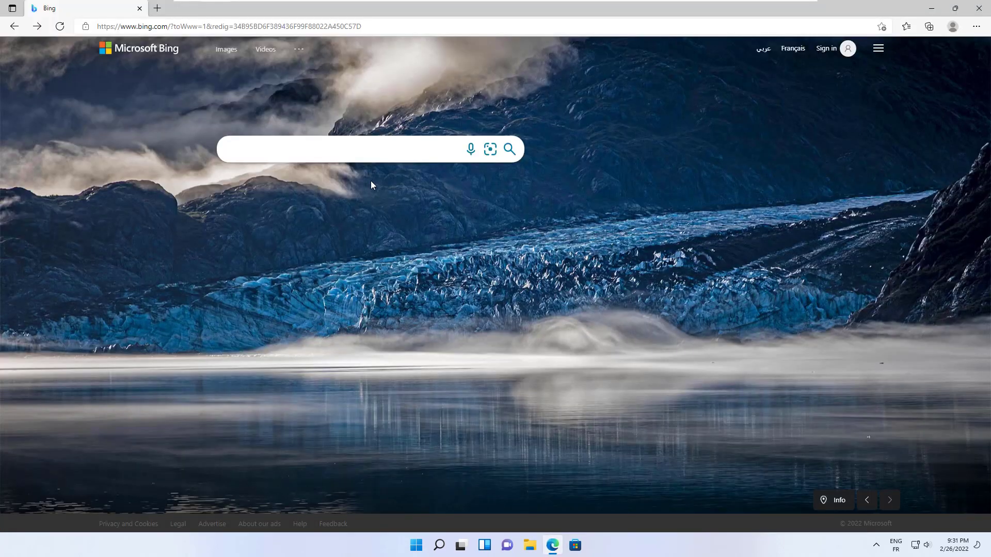
pyautogui.click(348, 149)
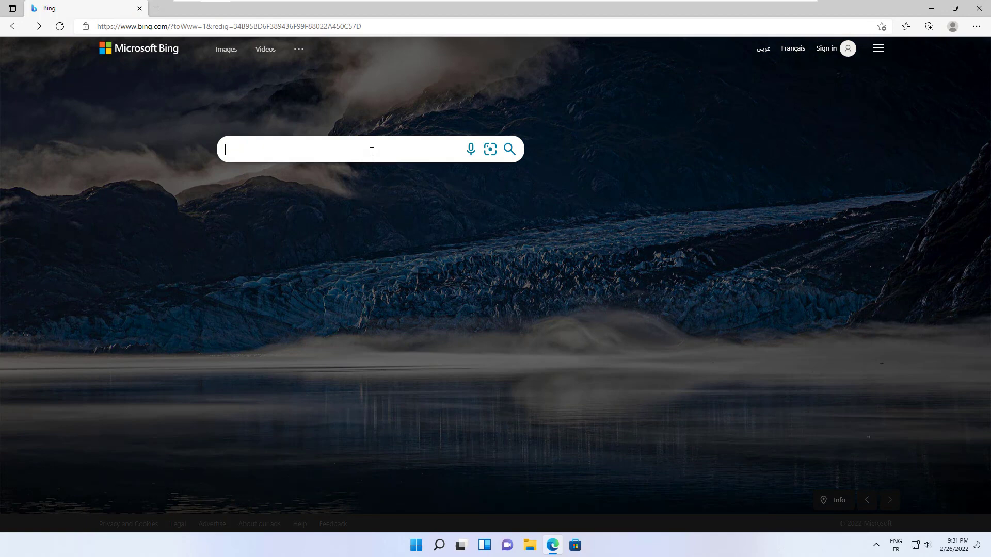
pyautogui.write('windows adm')
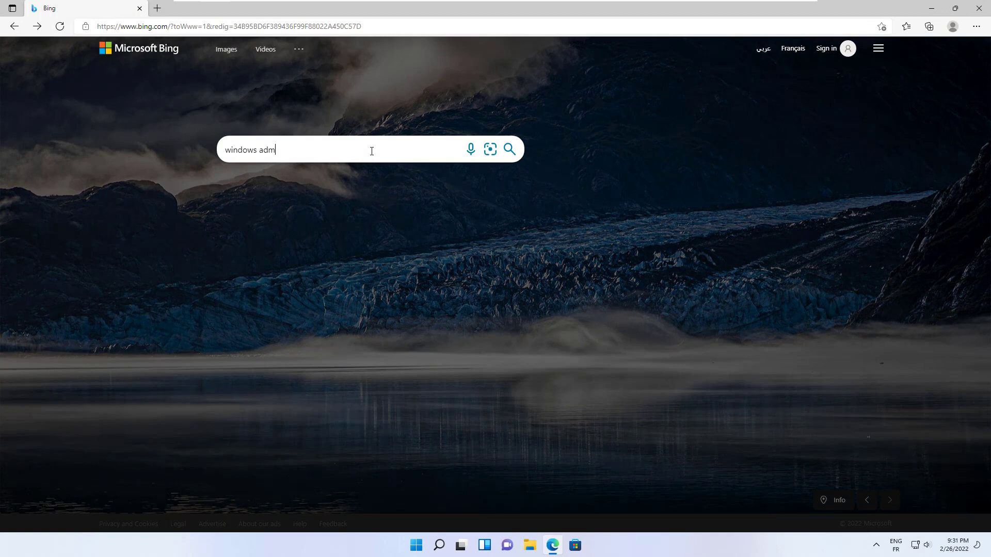
pyautogui.write('in center')
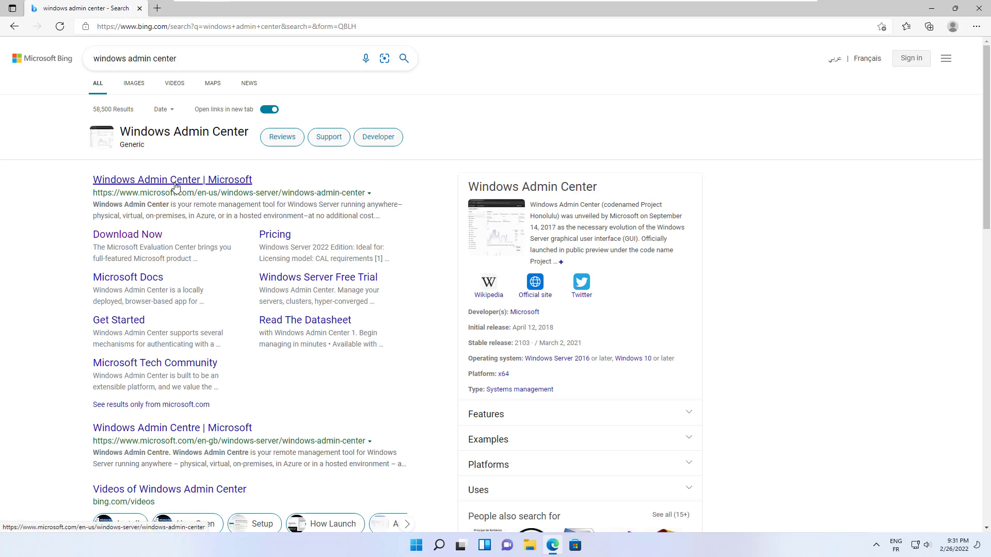
pyautogui.moveTo(169, 241)
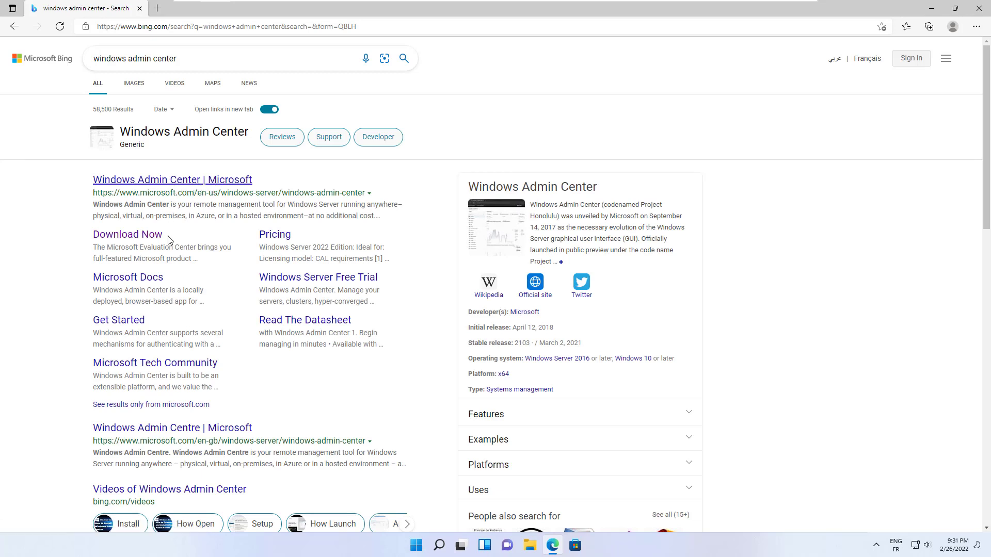
pyautogui.moveTo(127, 234)
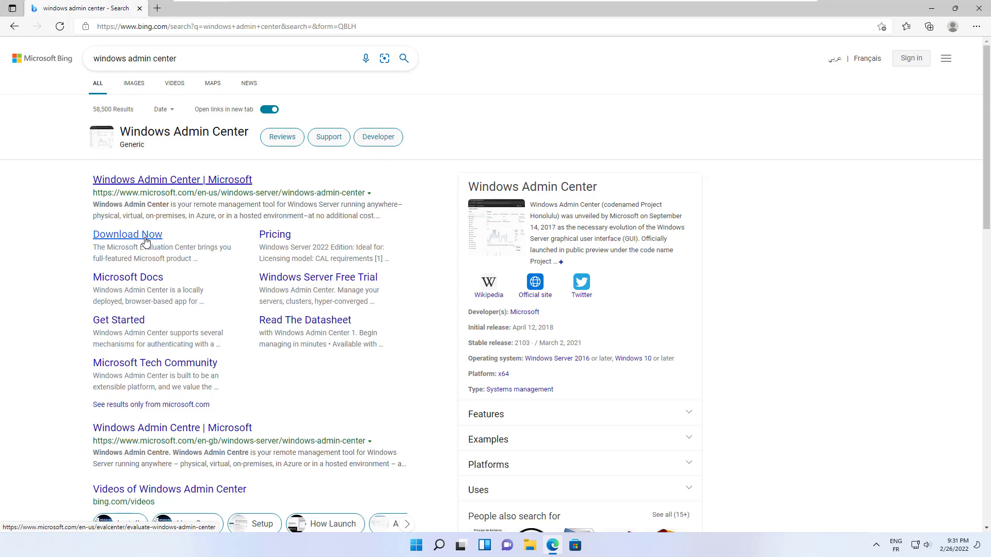
# Step: Submit the Evaluation Center form for the MSI with the marketing opt-in cleared, starting the download
pyautogui.click(127, 234)
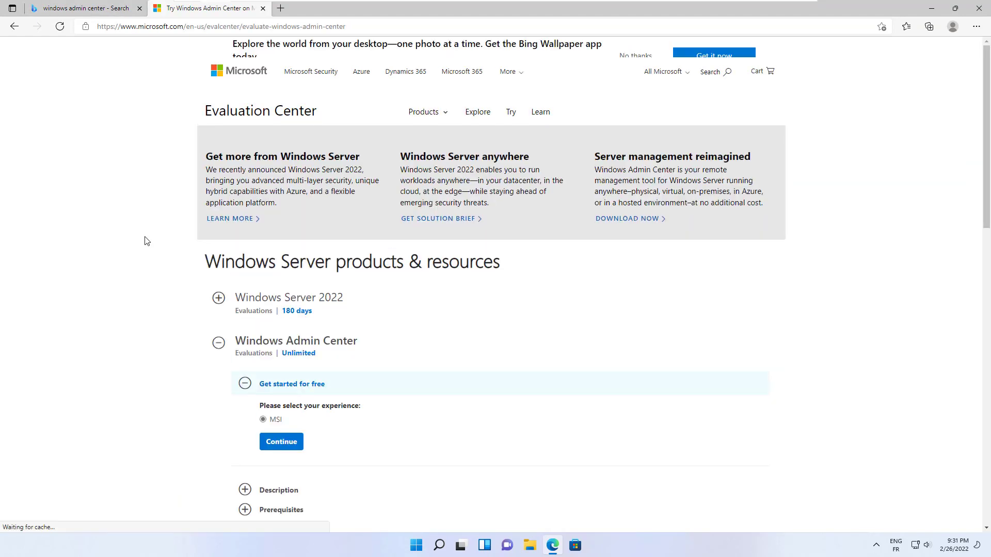
pyautogui.scroll(-3)
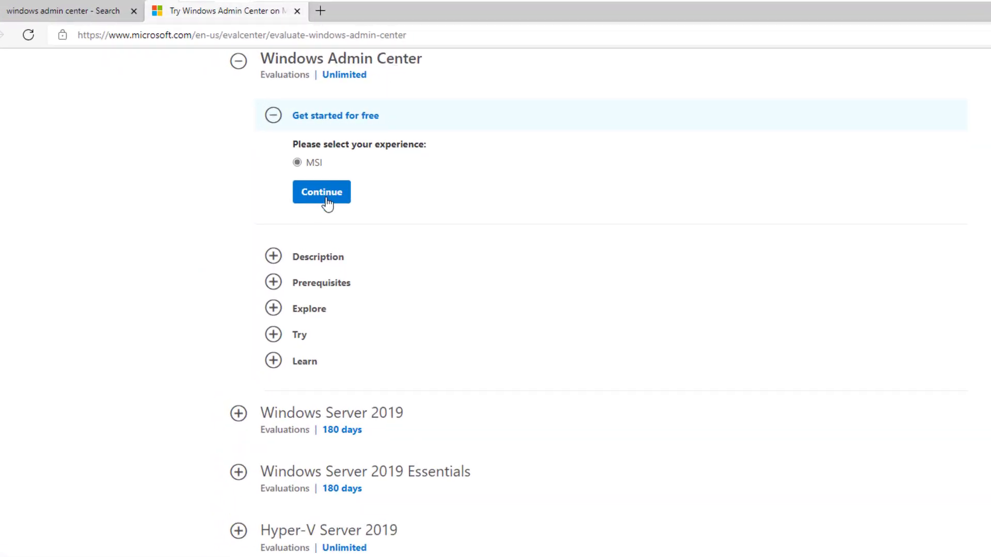
pyautogui.click(321, 192)
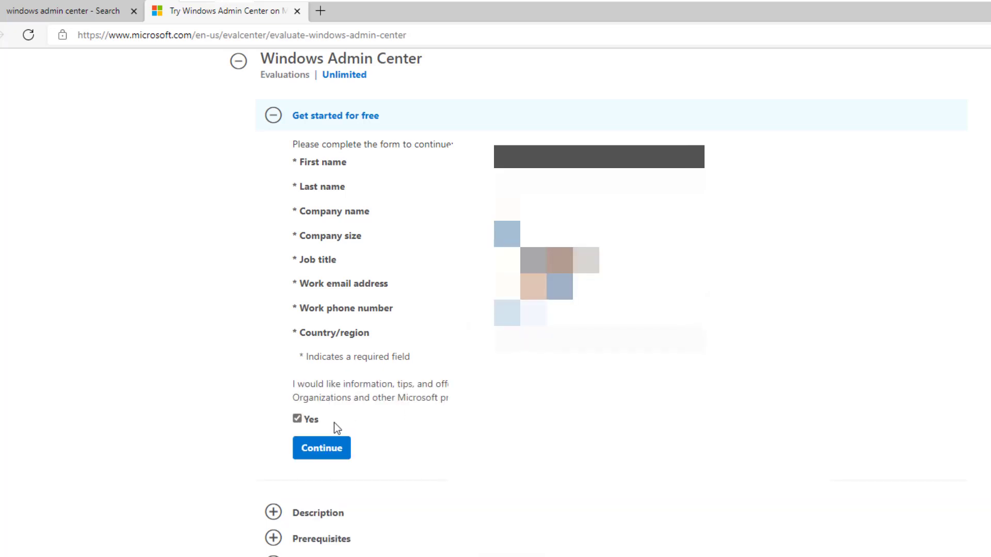
pyautogui.click(297, 419)
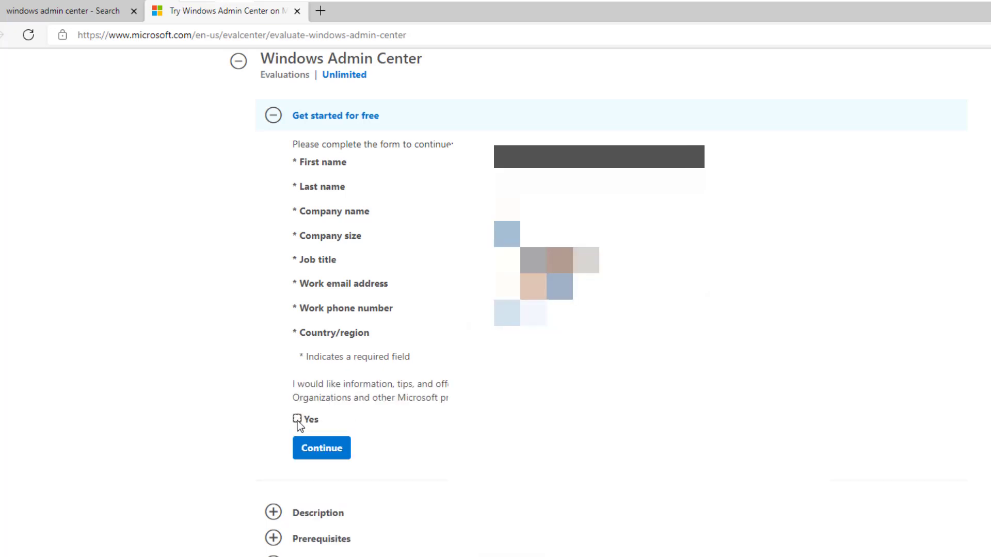
pyautogui.moveTo(328, 426)
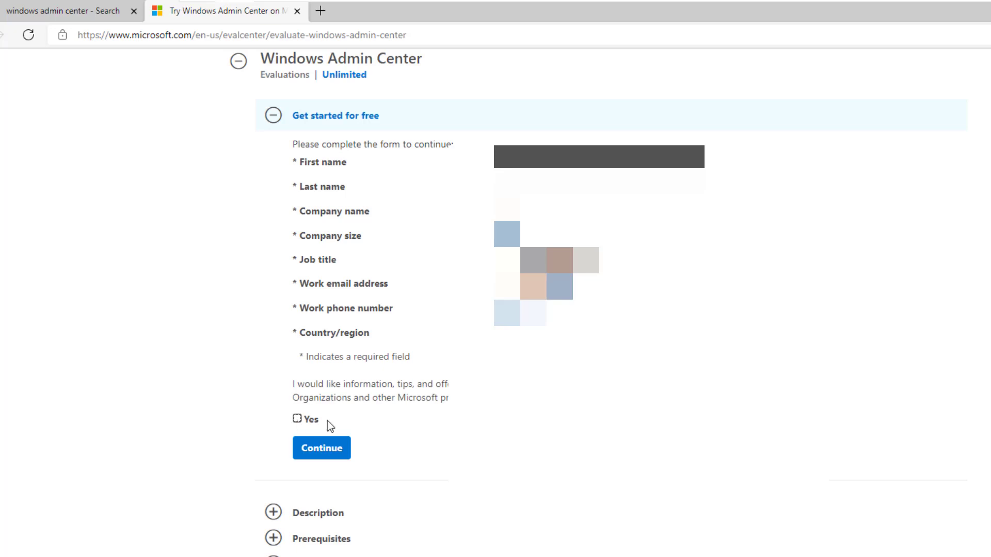
pyautogui.click(321, 448)
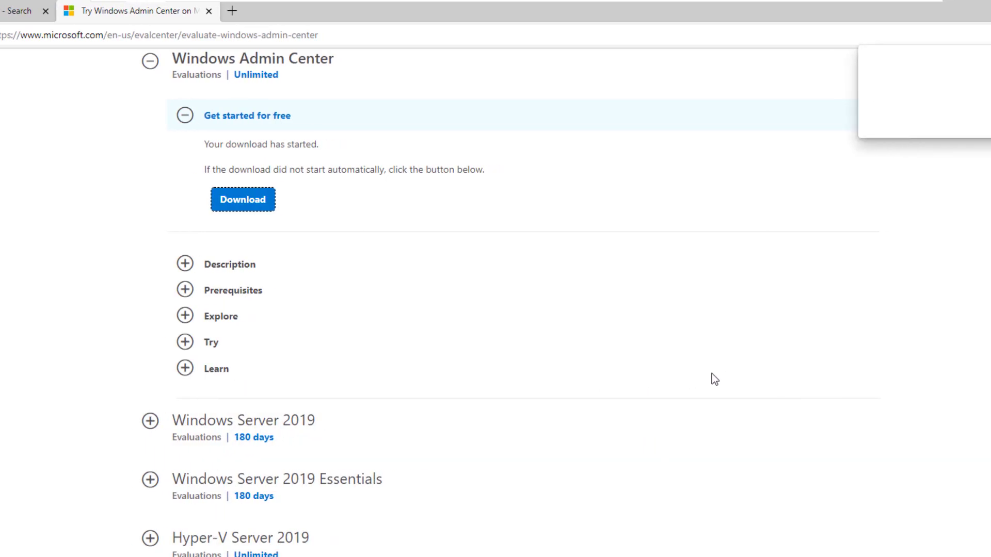
# Step: Run WindowsAdminCenter2110.msi from the Edge downloads list
pyautogui.click(975, 35)
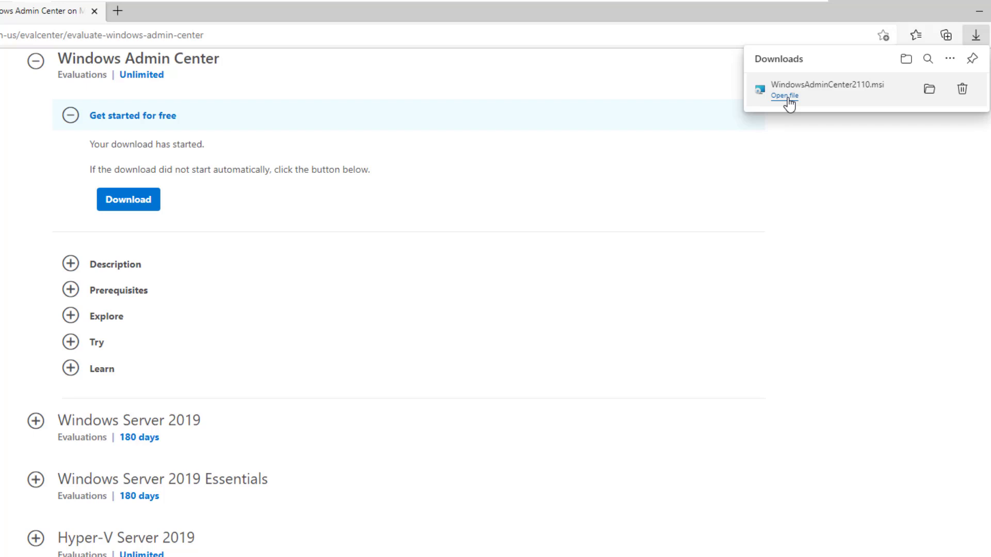
pyautogui.click(783, 96)
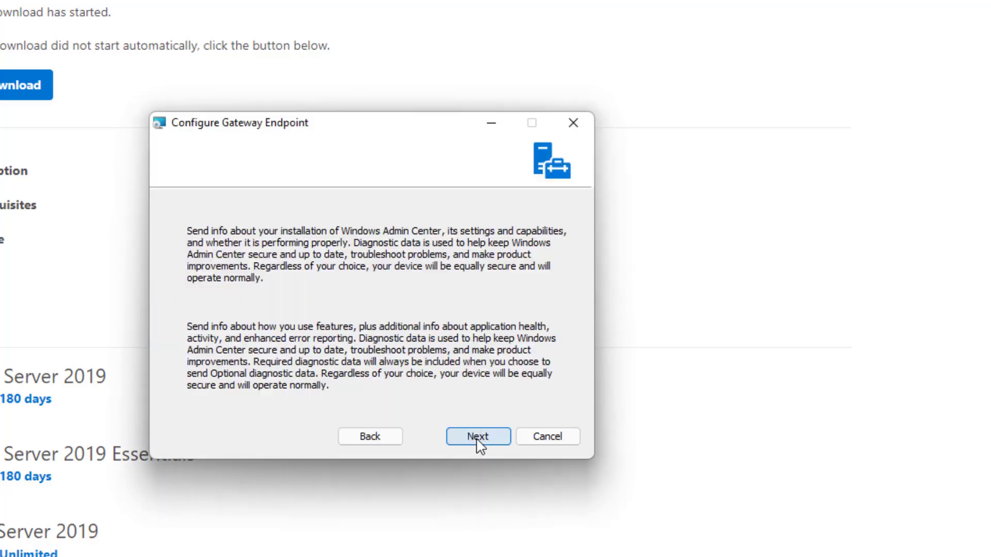
# Step: Install Windows Admin Center on port 6516 with a desktop shortcut enabled
pyautogui.click(478, 436)
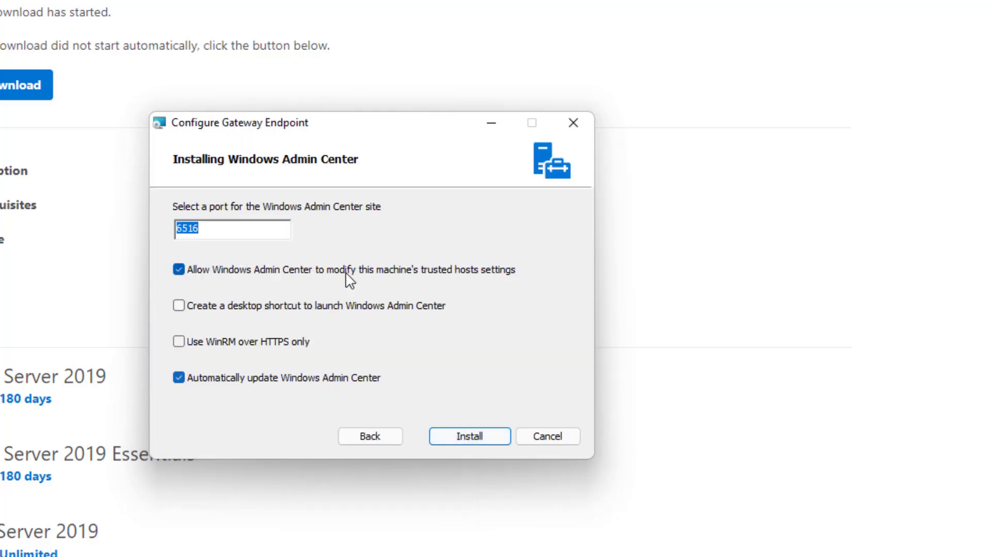
pyautogui.moveTo(240, 238)
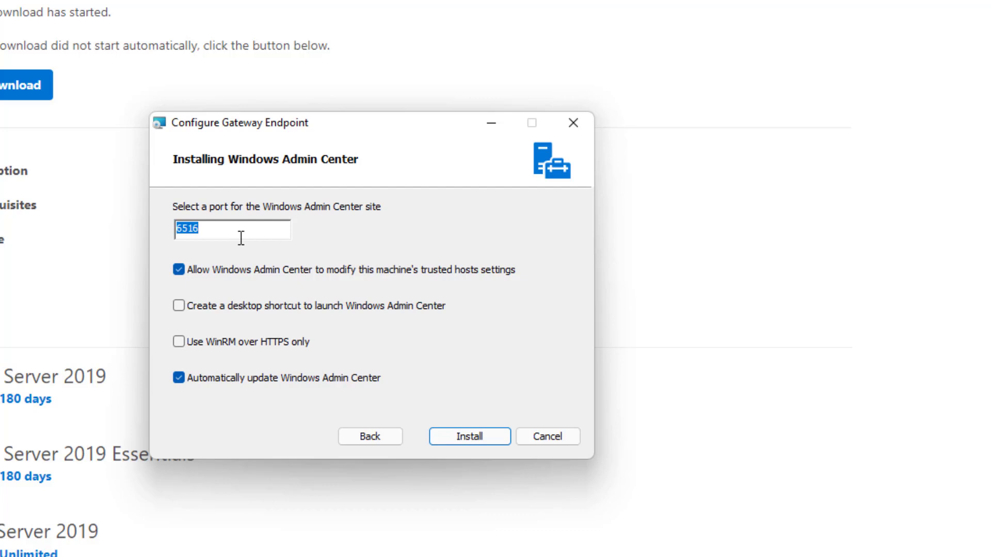
pyautogui.moveTo(354, 396)
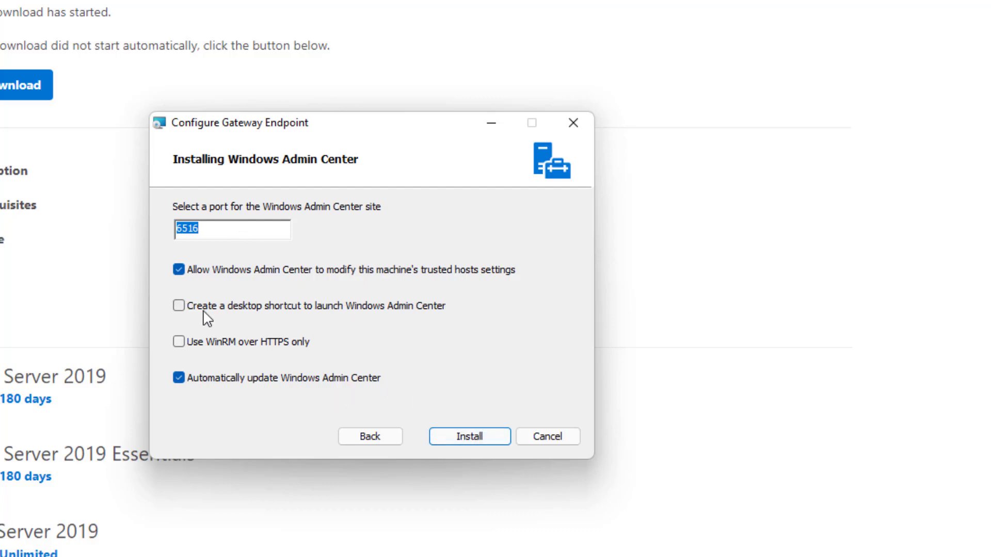
pyautogui.click(179, 306)
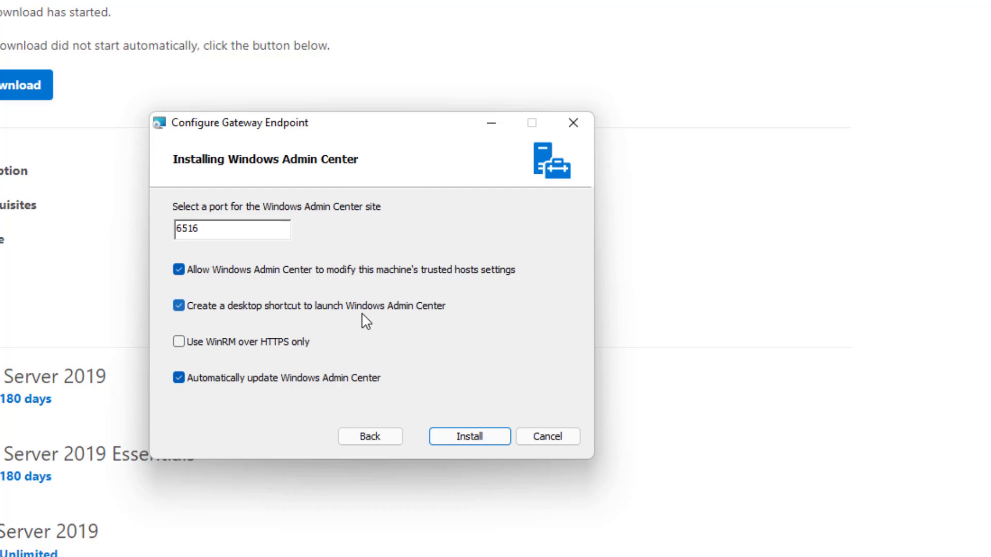
pyautogui.moveTo(470, 436)
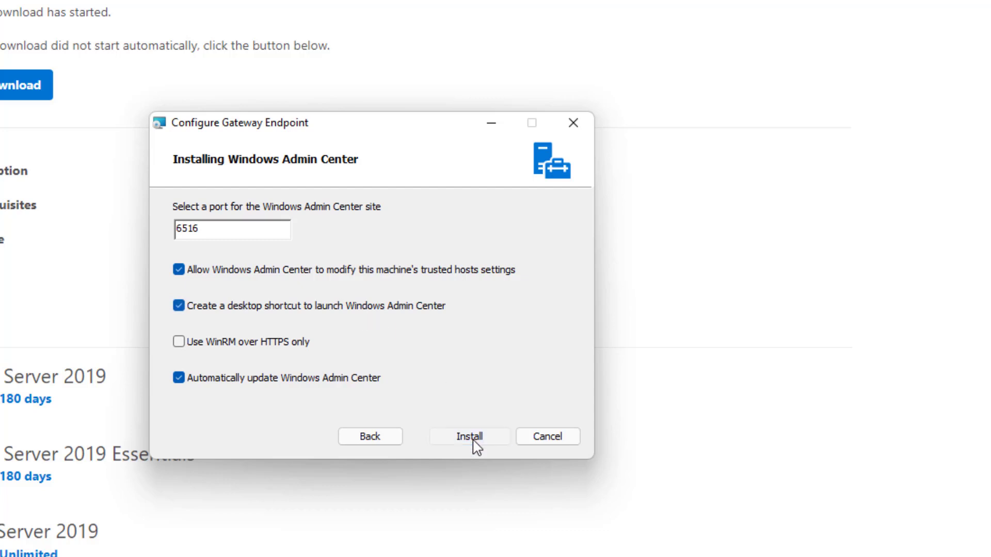
pyautogui.click(469, 437)
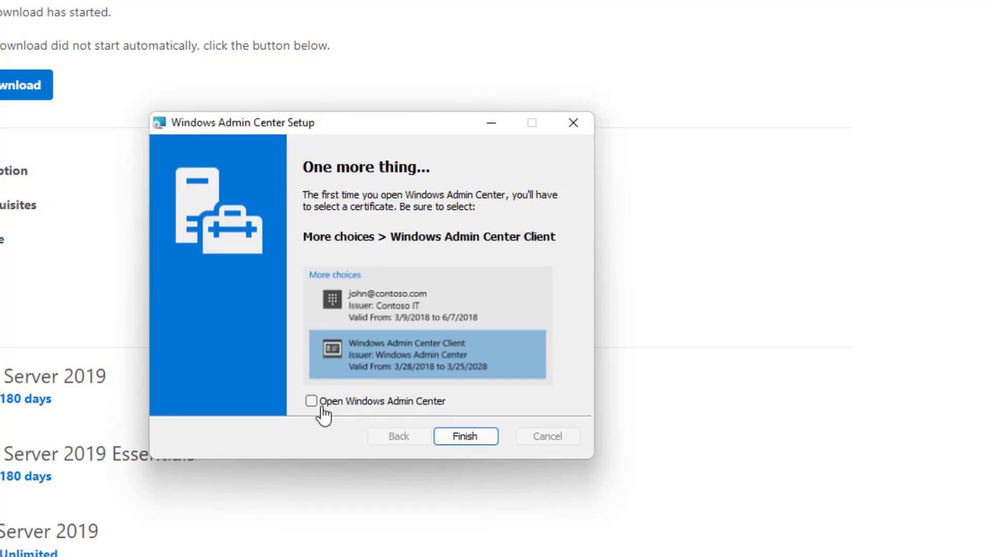
# Step: Finish setup with 'Open Windows Admin Center' ticked so it launches afterwards
pyautogui.click(312, 401)
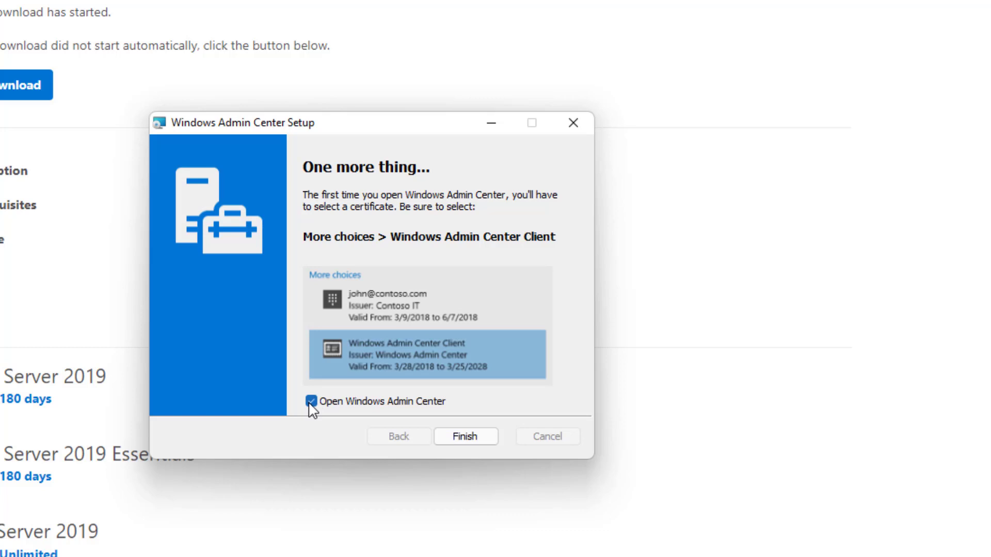
pyautogui.moveTo(429, 391)
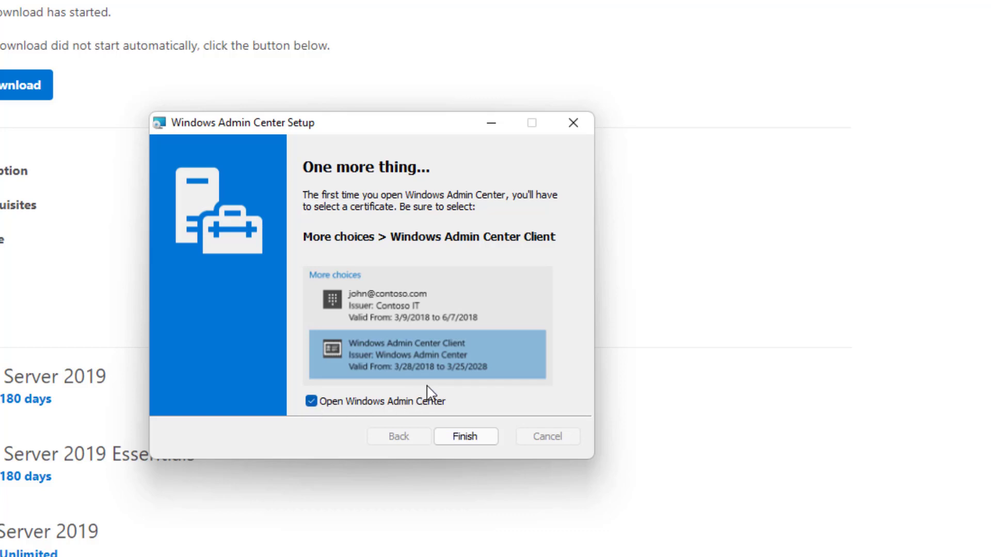
pyautogui.moveTo(340, 212)
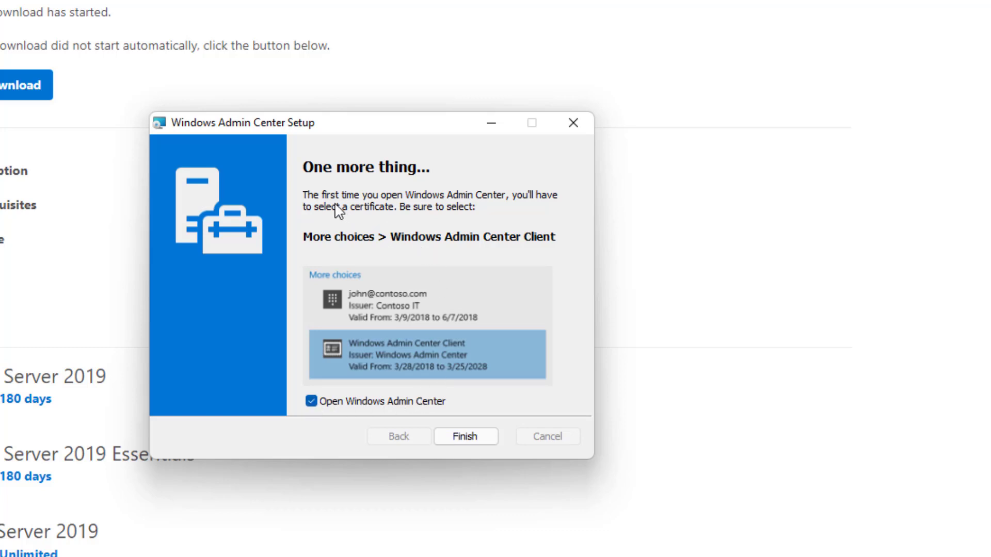
pyautogui.moveTo(396, 211)
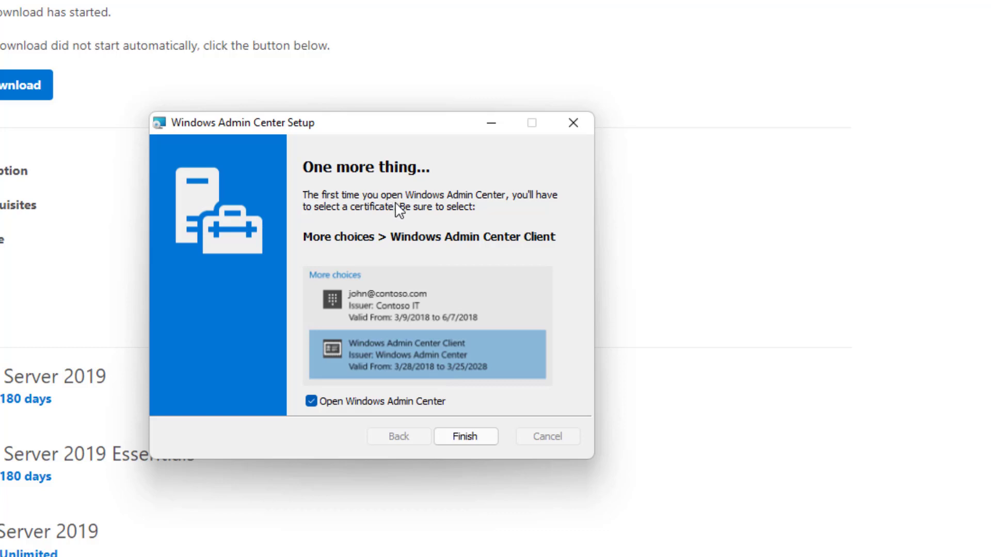
pyautogui.moveTo(393, 227)
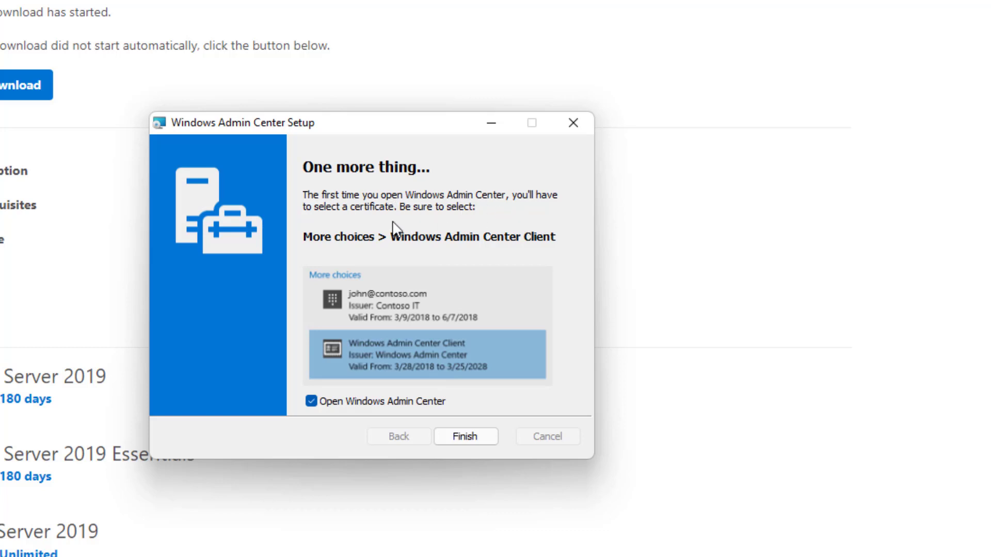
pyautogui.moveTo(426, 226)
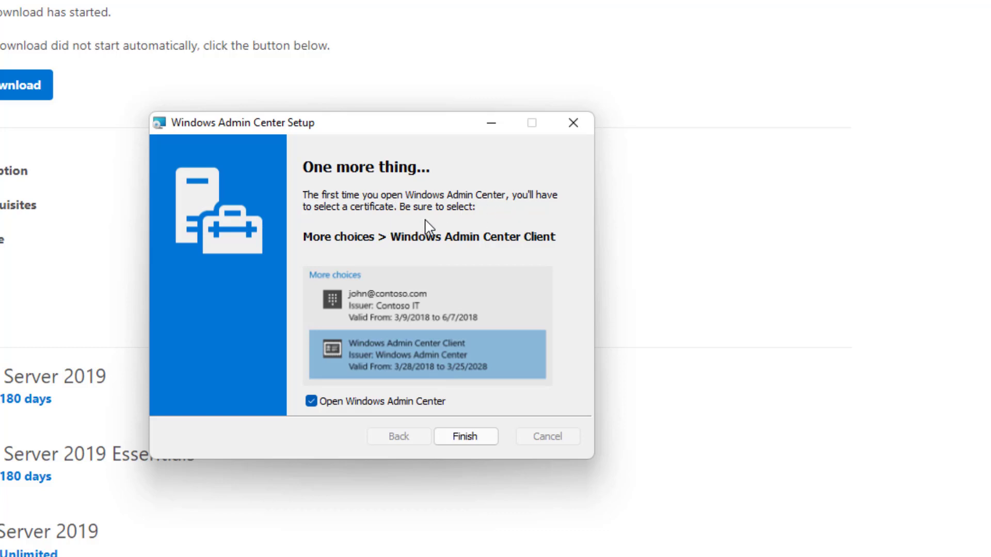
pyautogui.moveTo(430, 423)
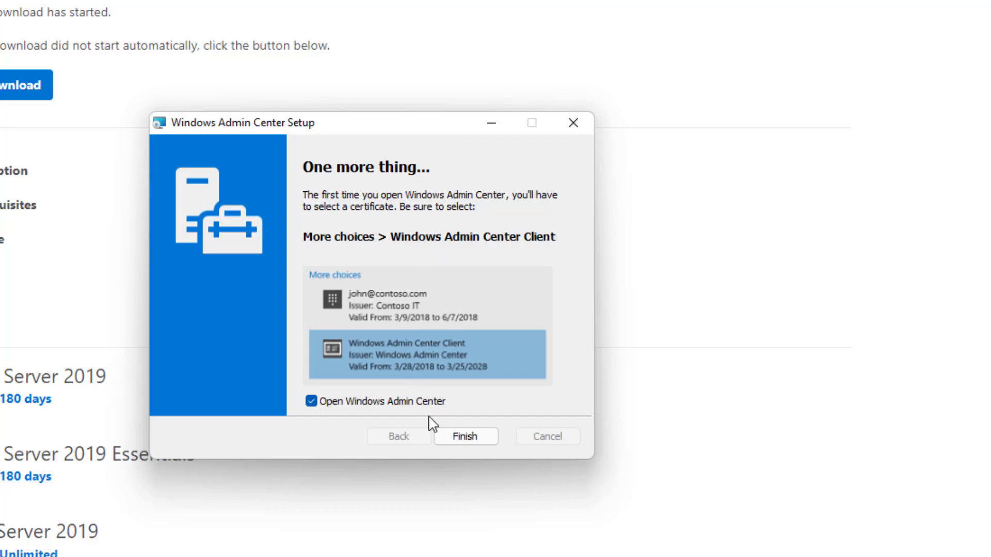
pyautogui.click(465, 437)
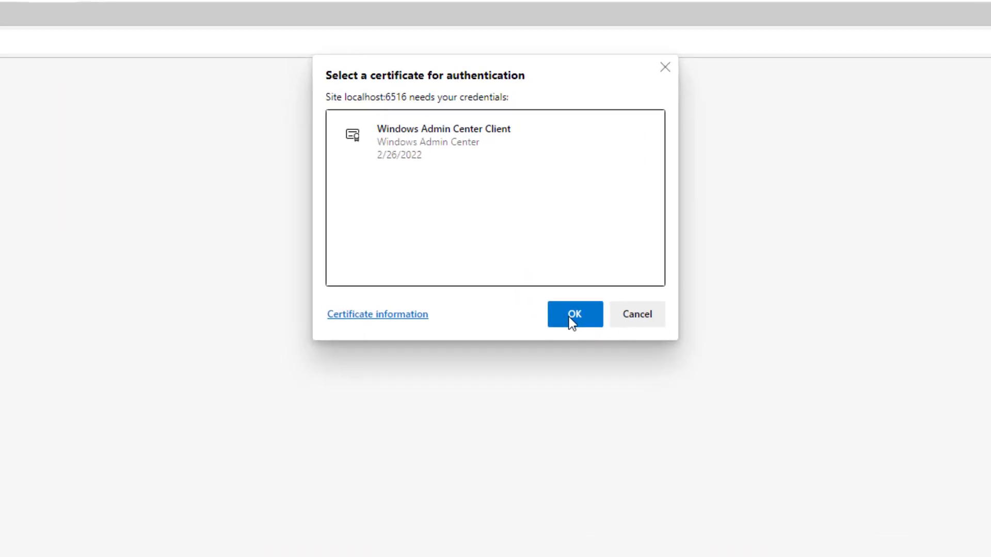
# Step: Authenticate to localhost:6516 with the Windows Admin Center Client certificate
pyautogui.click(495, 146)
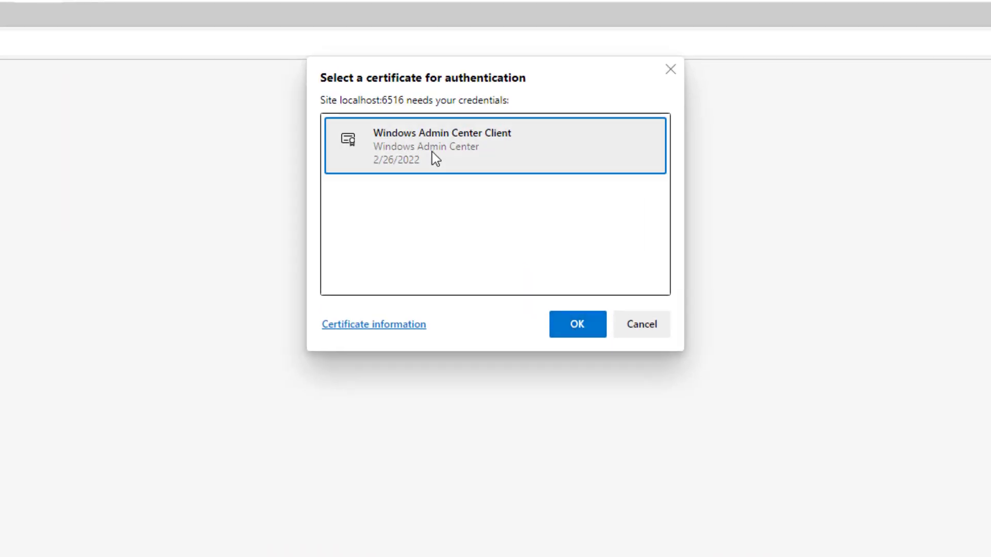
pyautogui.moveTo(576, 324)
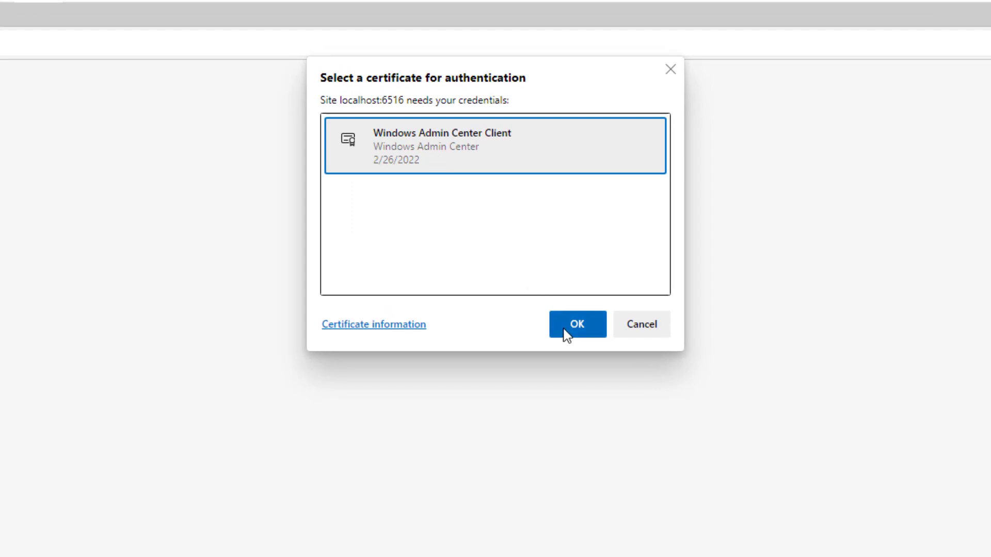
pyautogui.click(576, 324)
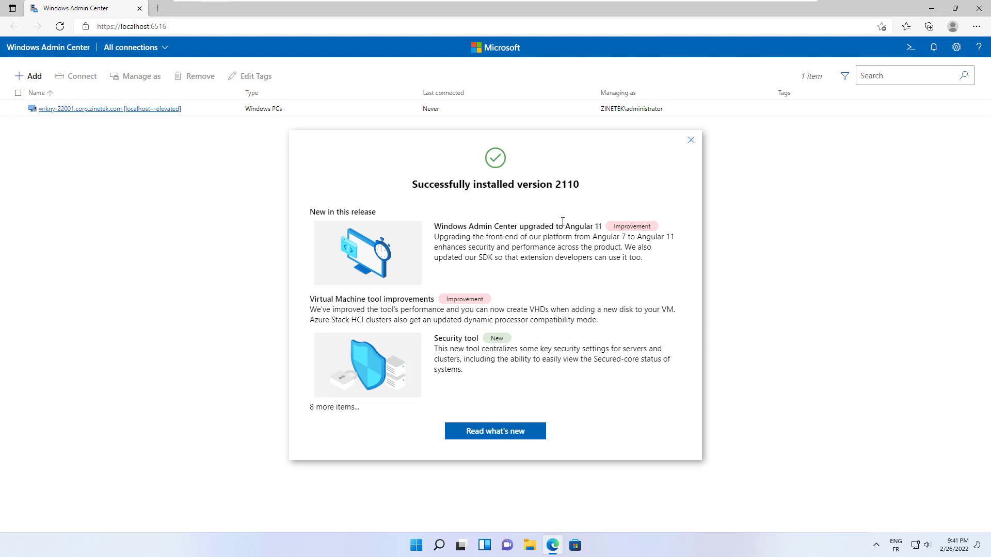
# Step: Dismiss the 'Successfully installed version 2110' message to reveal the connections list
pyautogui.click(691, 140)
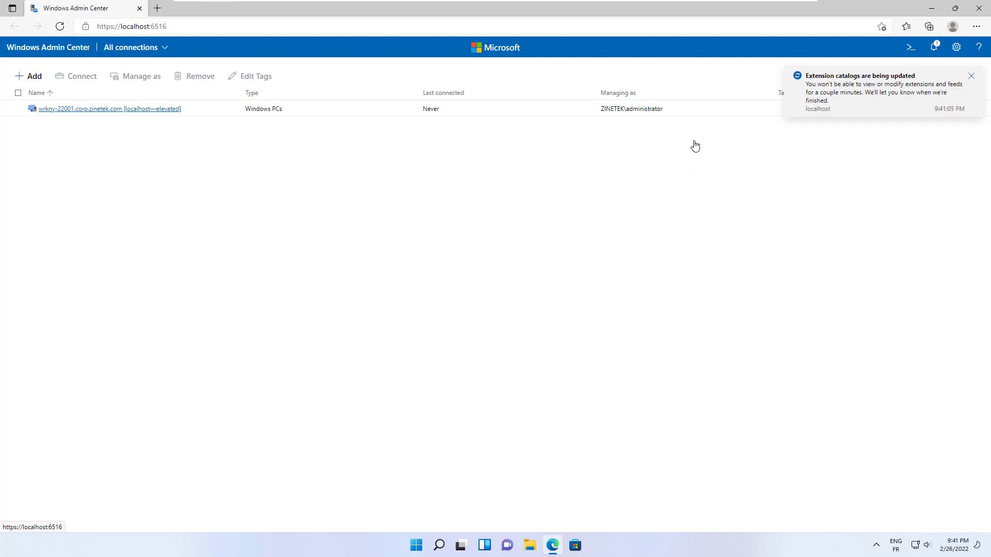
pyautogui.moveTo(695, 145)
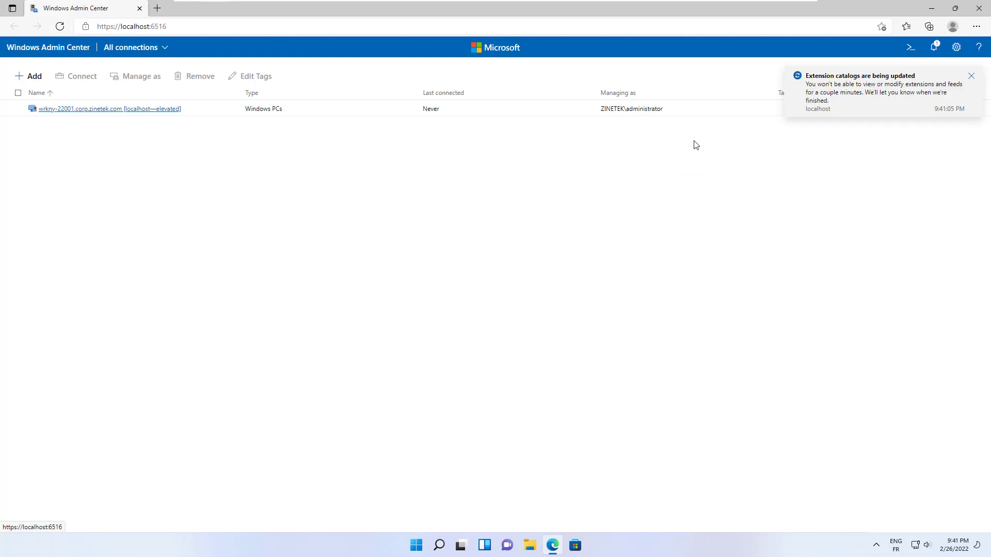